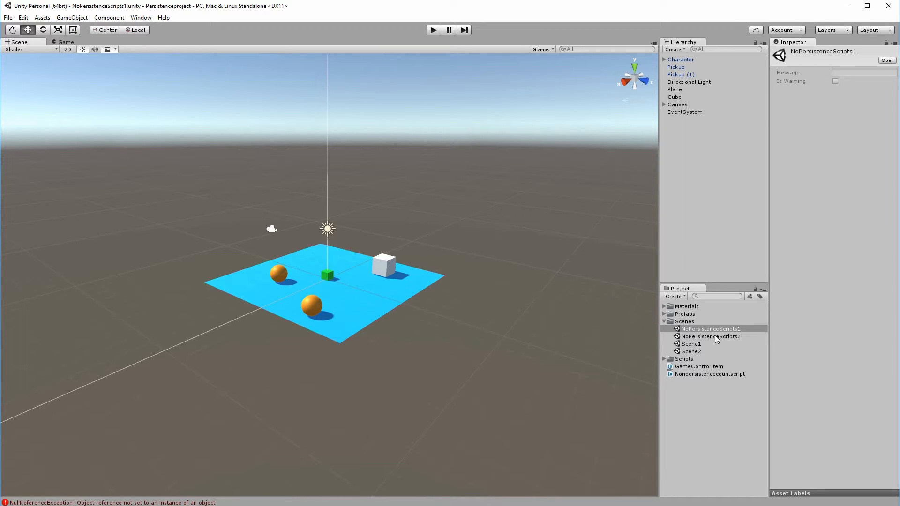
- Open the NoPersistenceScripts1 scene from the Project panel and run it in play mode
{"action": "left_click", "coordinate": [711, 329]}
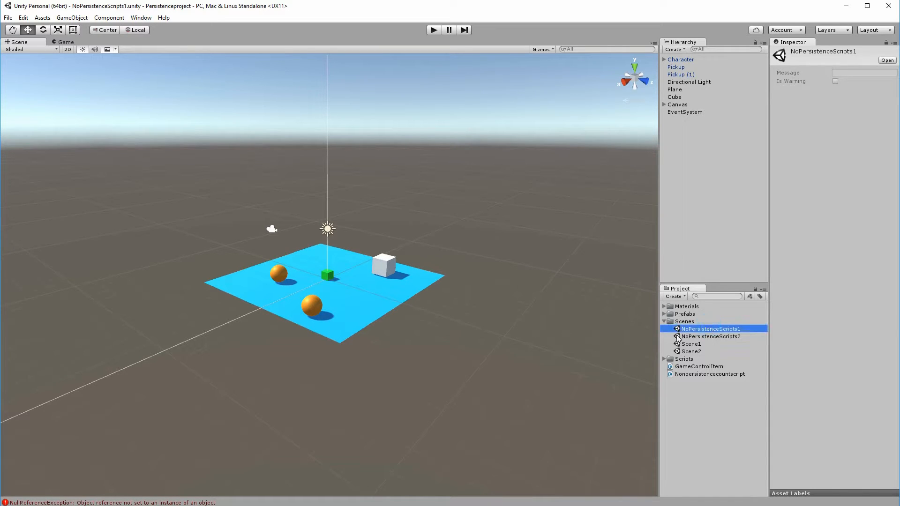
{"action": "mouse_move", "coordinate": [500, 306]}
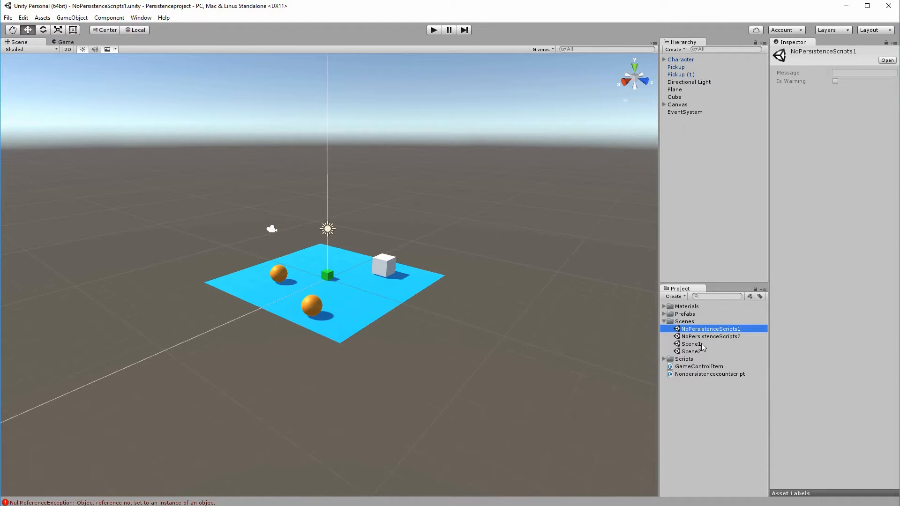
{"action": "double_click", "coordinate": [711, 337]}
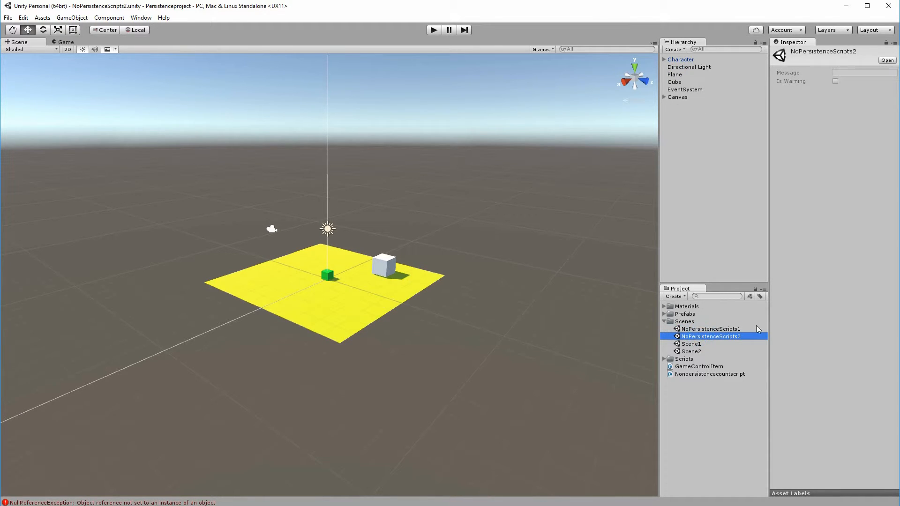
{"action": "double_click", "coordinate": [712, 329]}
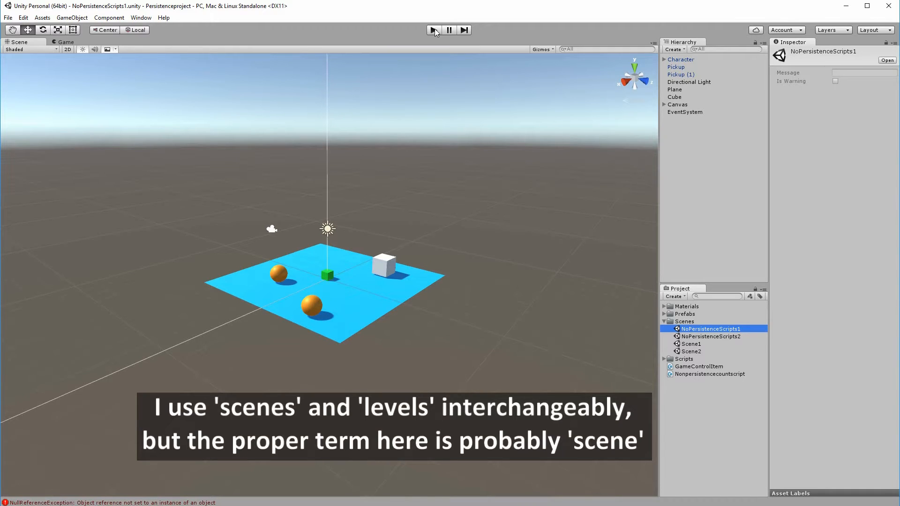
{"action": "left_click", "coordinate": [433, 30]}
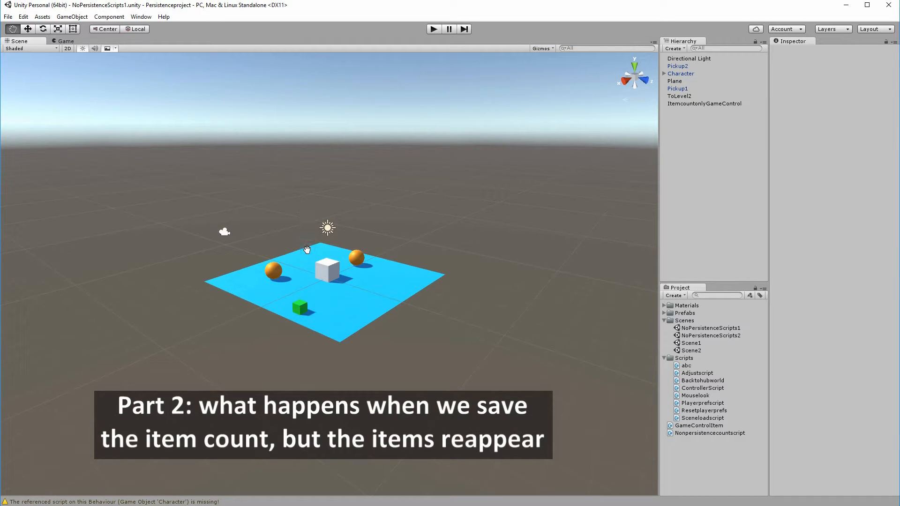
{"action": "mouse_move", "coordinate": [233, 198]}
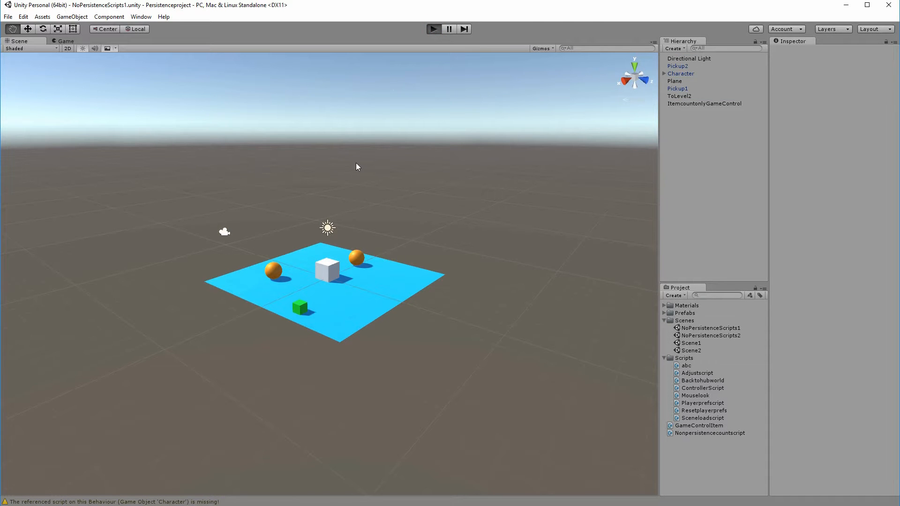
- Run the item-count-only scene in play mode
{"action": "left_click", "coordinate": [433, 30]}
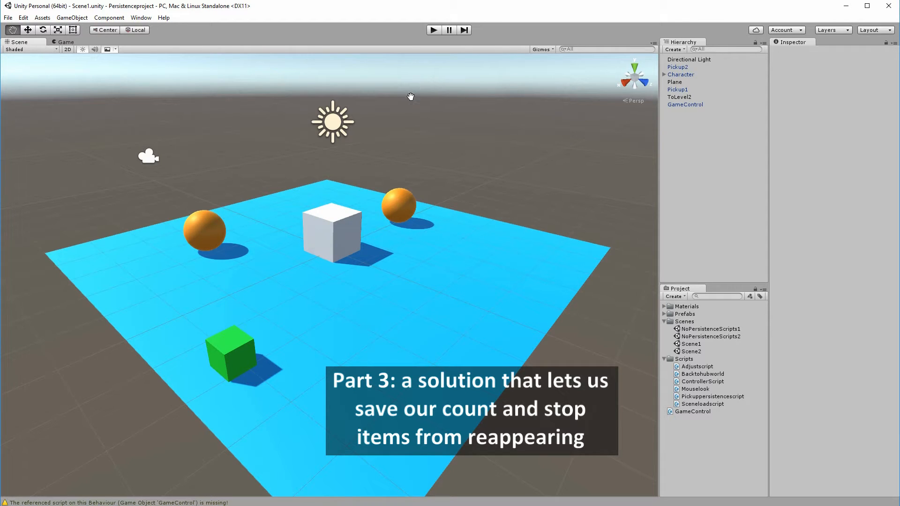
{"action": "mouse_move", "coordinate": [400, 162]}
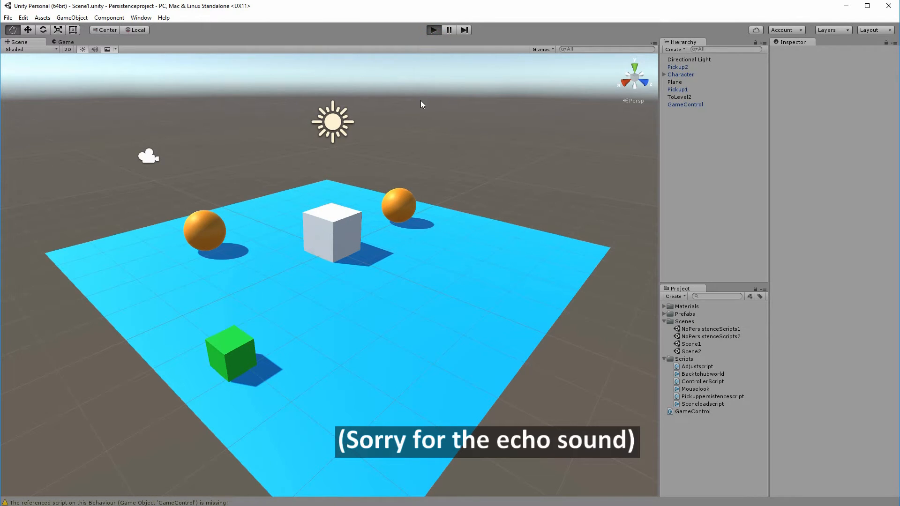
- Run Scene1, collect both orange pickups in the Game view, then stop play mode
{"action": "left_click", "coordinate": [433, 30]}
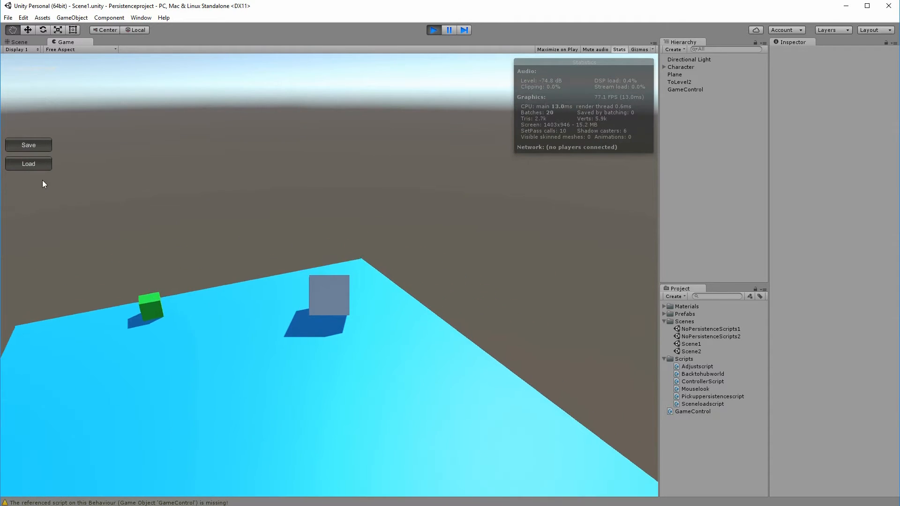
{"action": "left_click", "coordinate": [28, 163]}
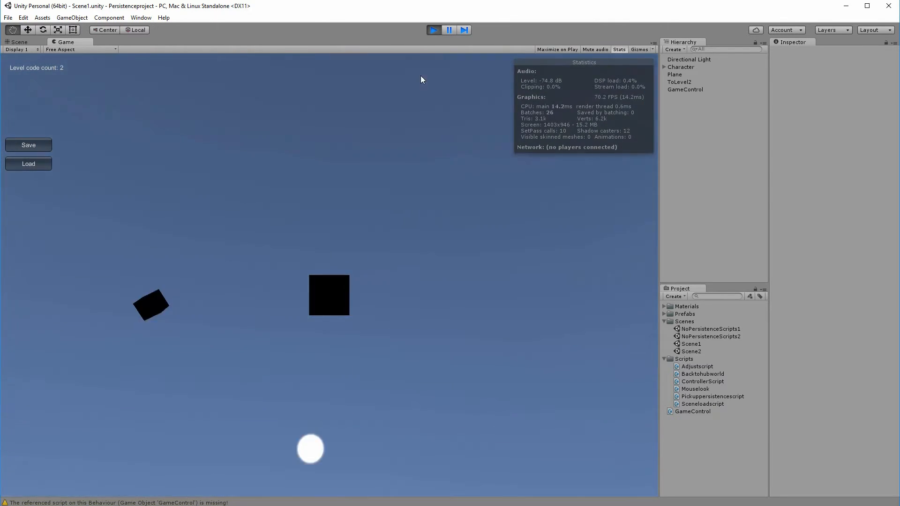
{"action": "left_click", "coordinate": [433, 30]}
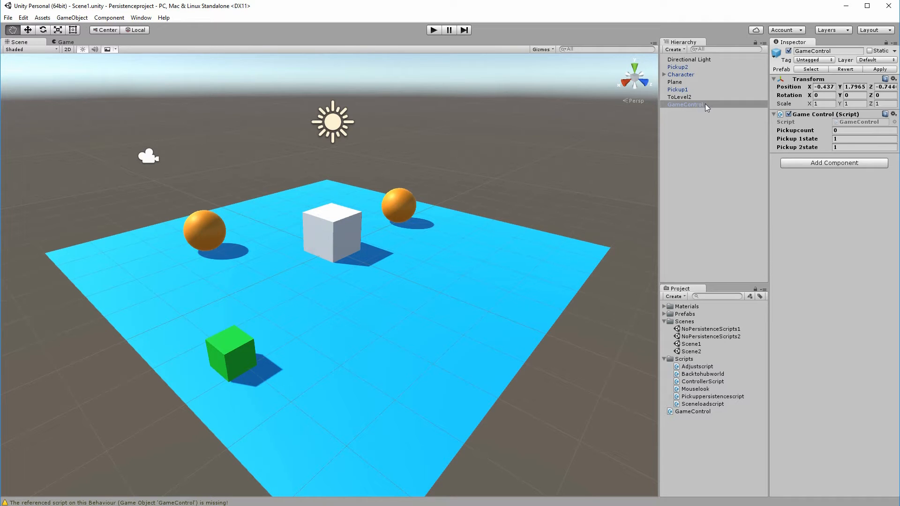
- Select GameControl in the Hierarchy to view its pickup count and pickup states
{"action": "left_click", "coordinate": [686, 104]}
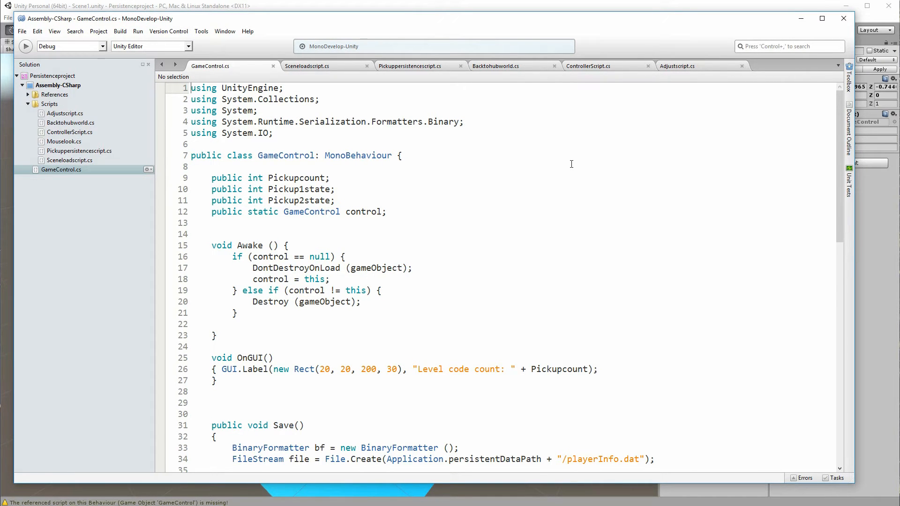
- Review the Pickupcount and Pickup2state field declarations in GameControl.cs
{"action": "scroll", "scroll_direction": "down", "scroll_amount": 3}
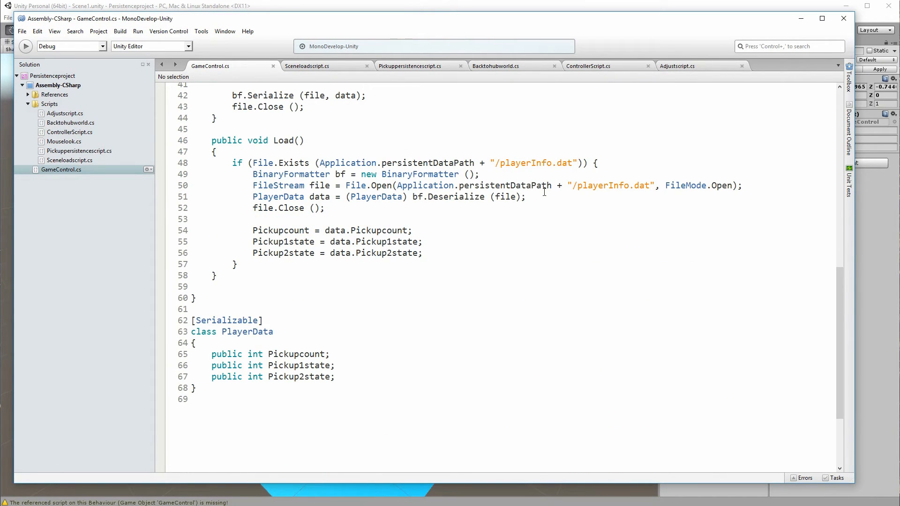
{"action": "scroll", "scroll_direction": "up", "scroll_amount": 3}
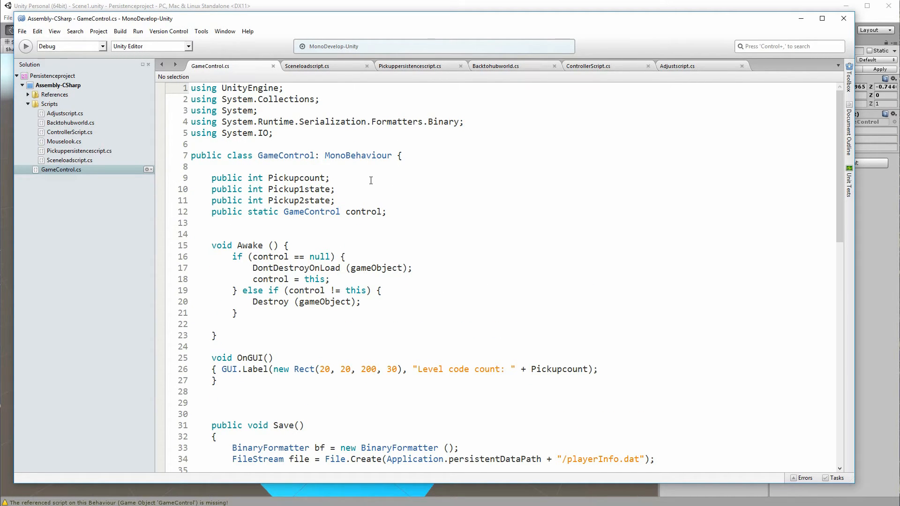
{"action": "left_click", "coordinate": [336, 201]}
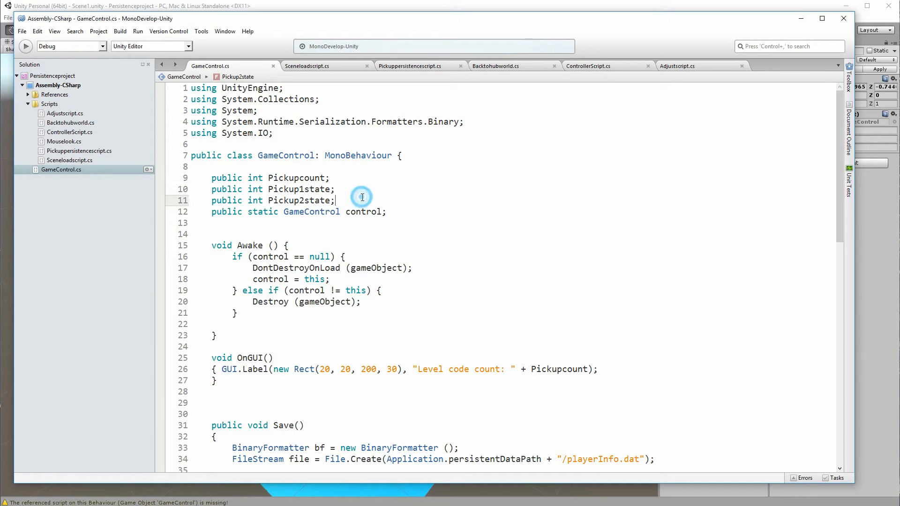
{"action": "left_click", "coordinate": [331, 177]}
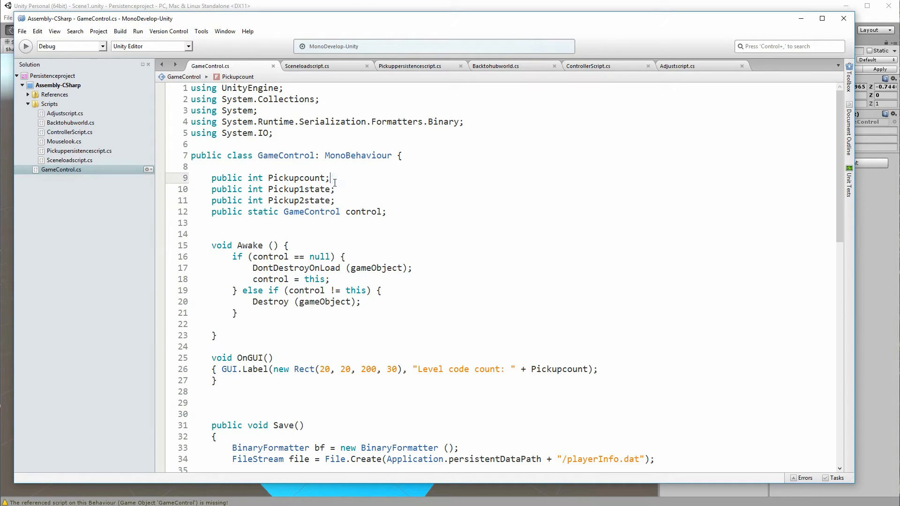
{"action": "left_click", "coordinate": [338, 201]}
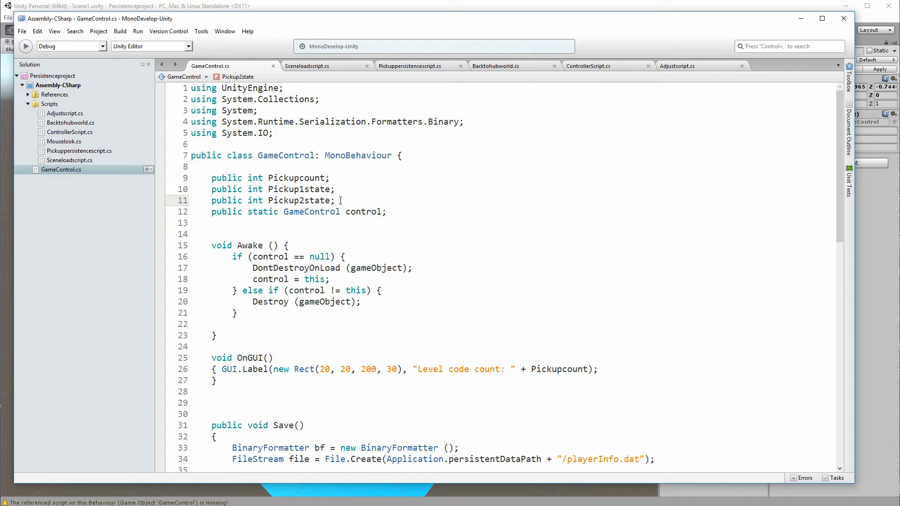
- Scroll to the Load method and serializable PlayerData class, then minimize MonoDevelop
{"action": "scroll", "scroll_direction": "down", "scroll_amount": 3}
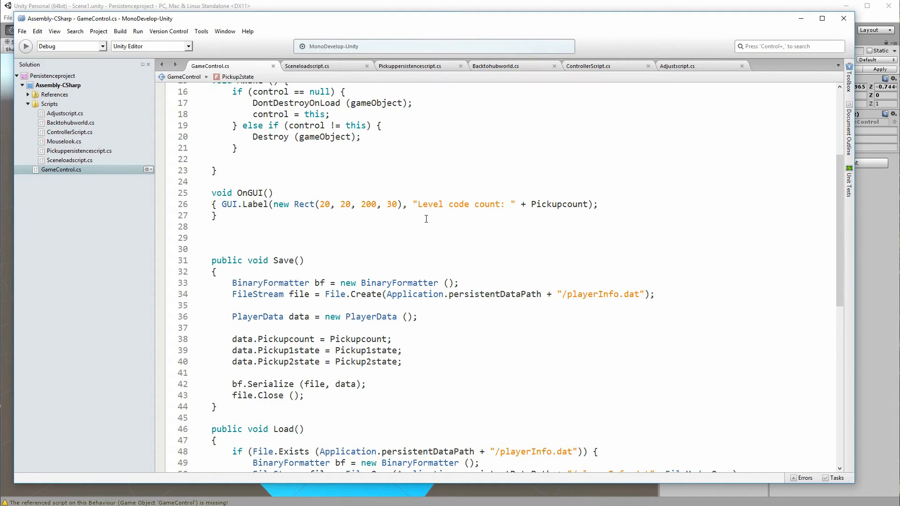
{"action": "scroll", "scroll_direction": "down", "scroll_amount": 3}
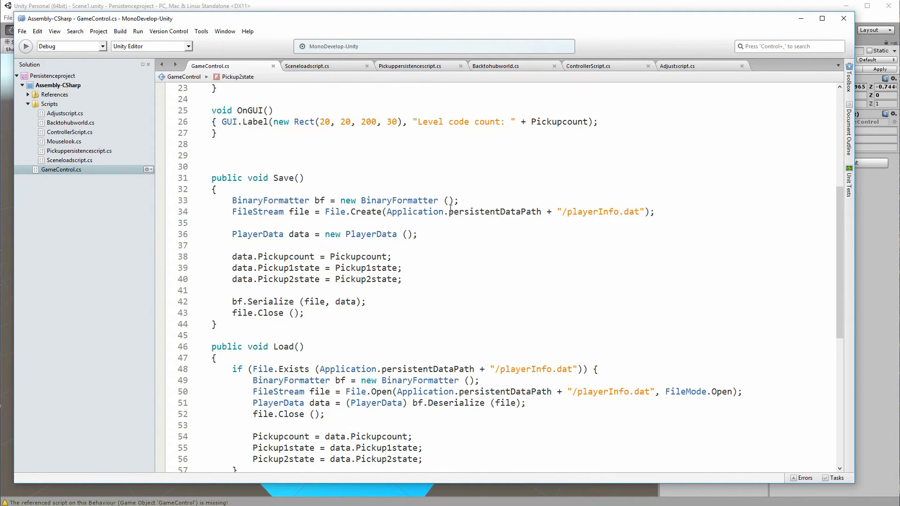
{"action": "scroll", "scroll_direction": "down", "scroll_amount": 3}
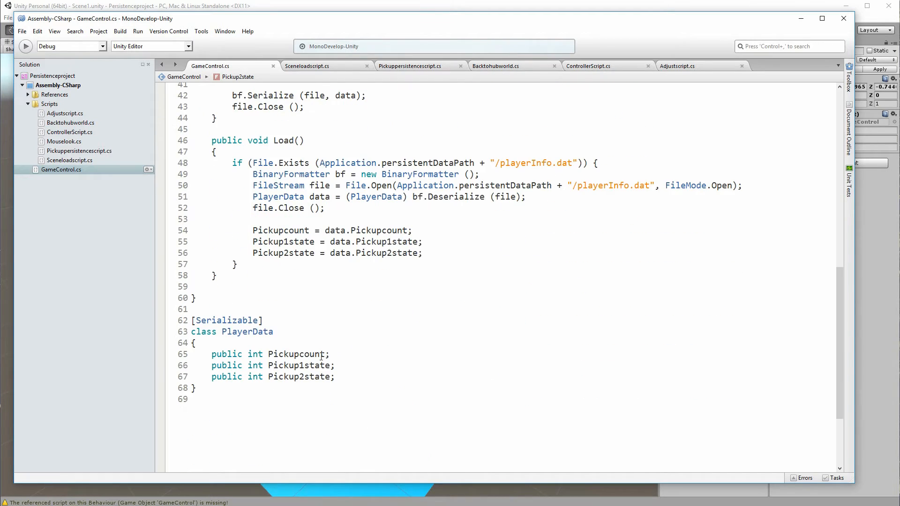
{"action": "left_click", "coordinate": [194, 321]}
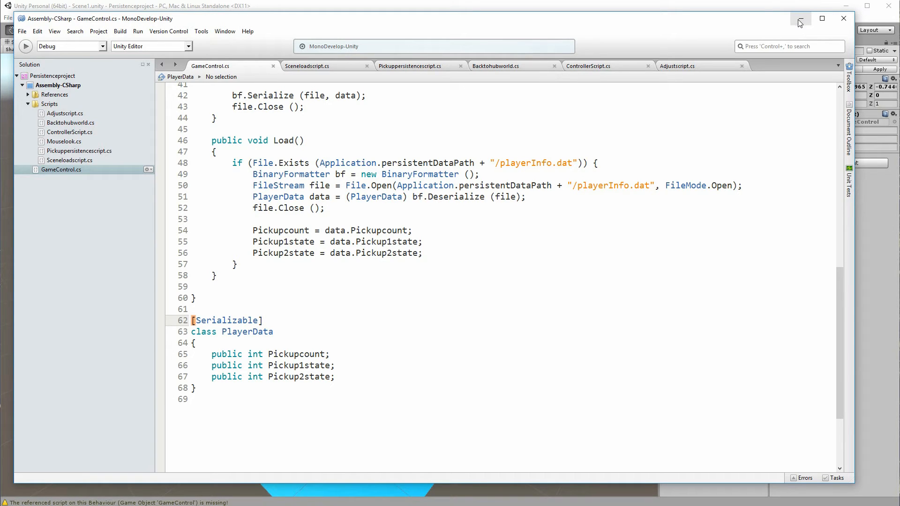
{"action": "left_click", "coordinate": [799, 19]}
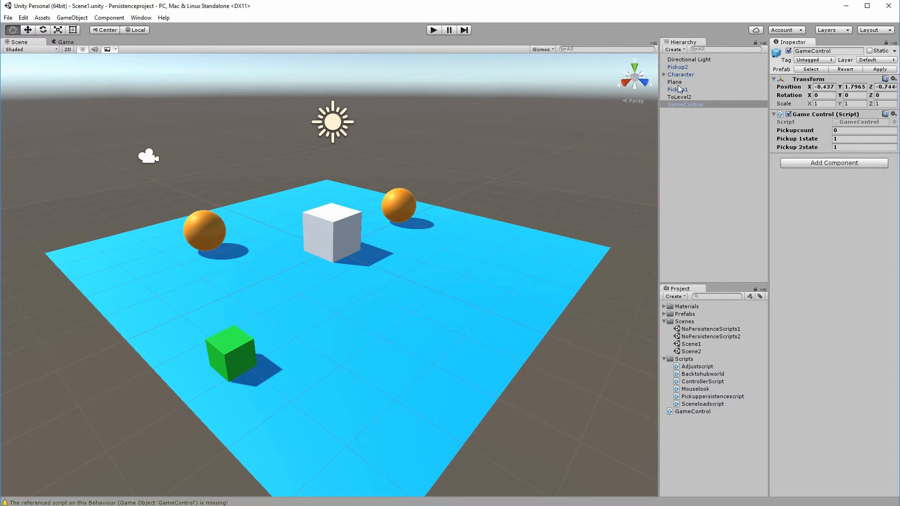
- Inspect the Character's components and its child Main Camera, then reselect Character
{"action": "left_click", "coordinate": [681, 74]}
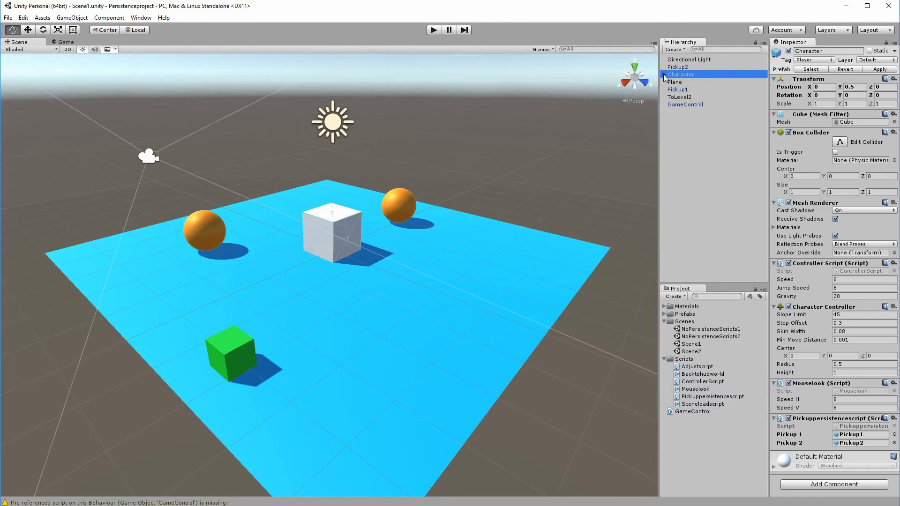
{"action": "left_click", "coordinate": [691, 82]}
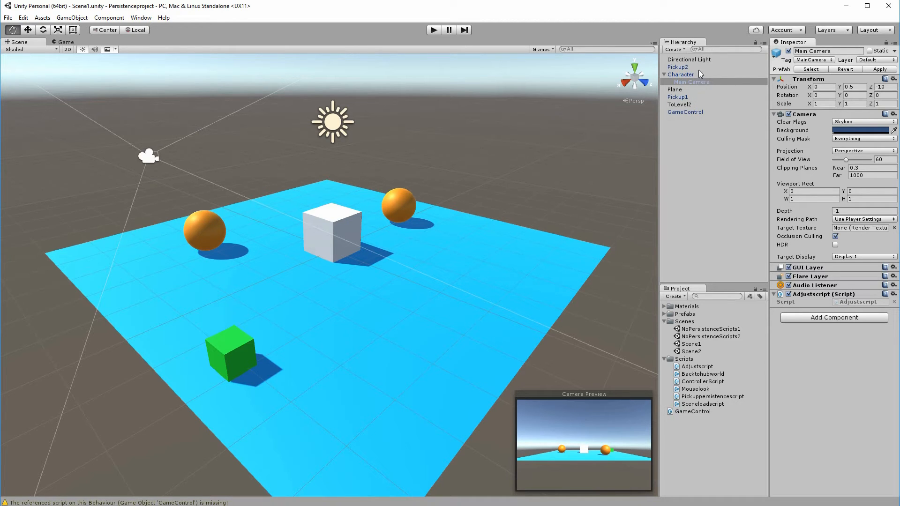
{"action": "left_click", "coordinate": [681, 75]}
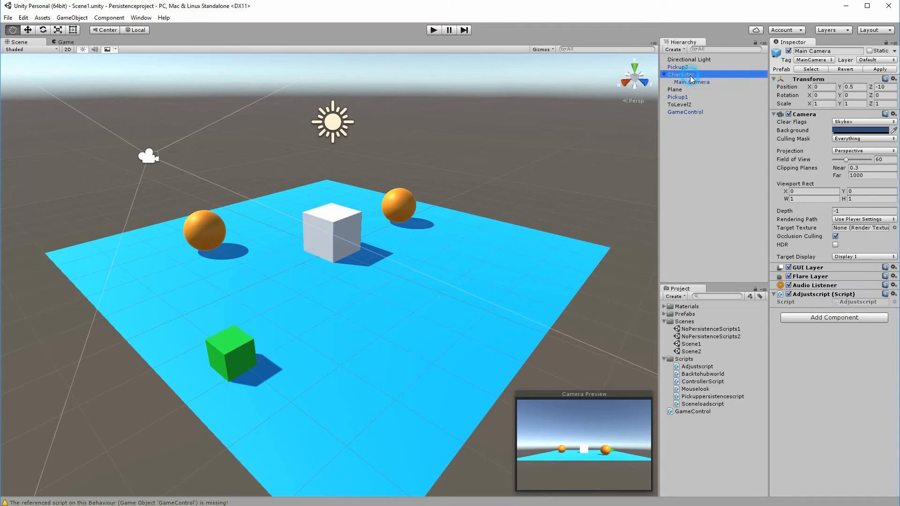
{"action": "left_click", "coordinate": [681, 74]}
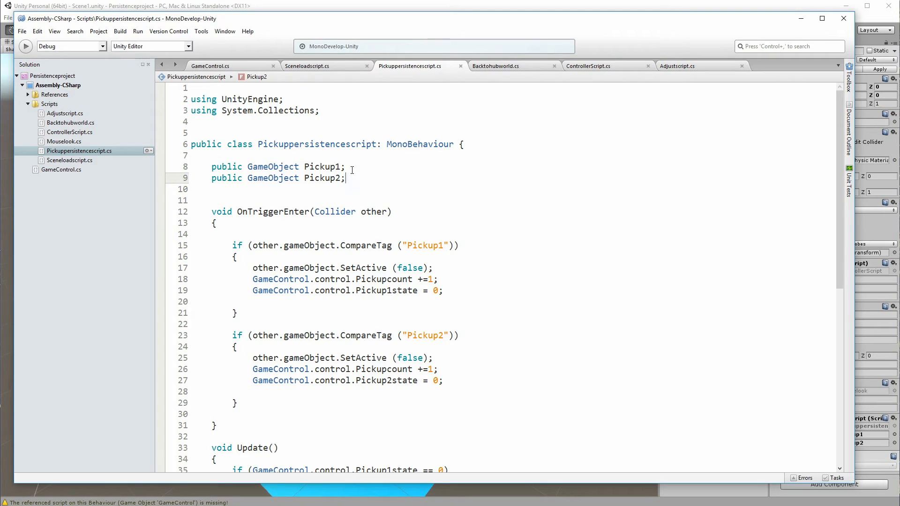
{"action": "left_click", "coordinate": [346, 178]}
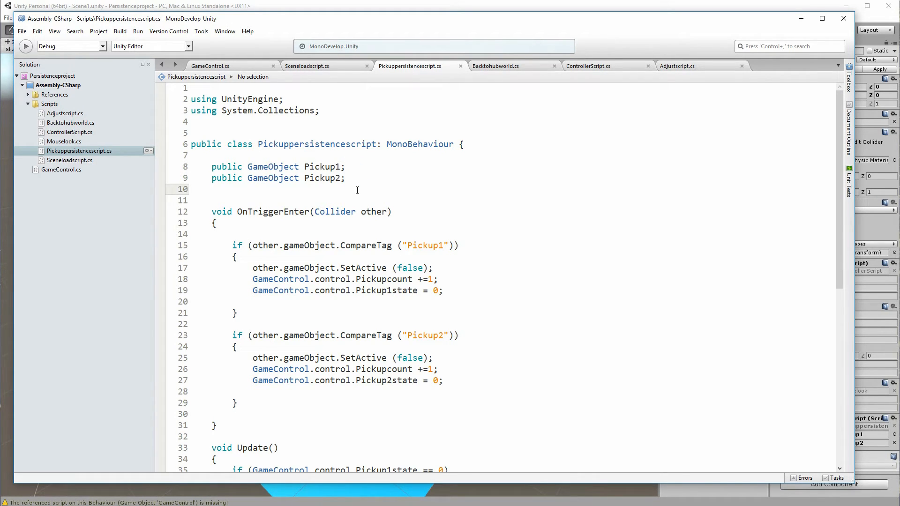
{"action": "scroll", "scroll_direction": "down", "scroll_amount": 3}
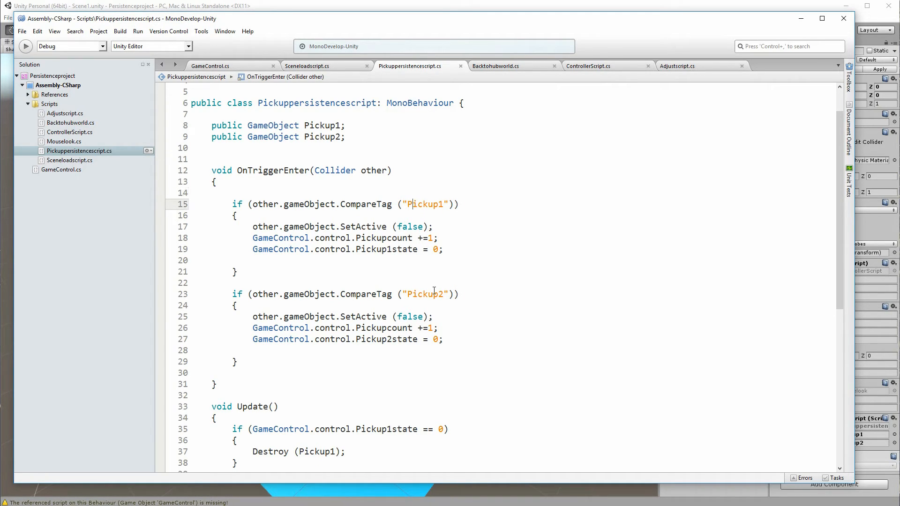
{"action": "mouse_move", "coordinate": [422, 203]}
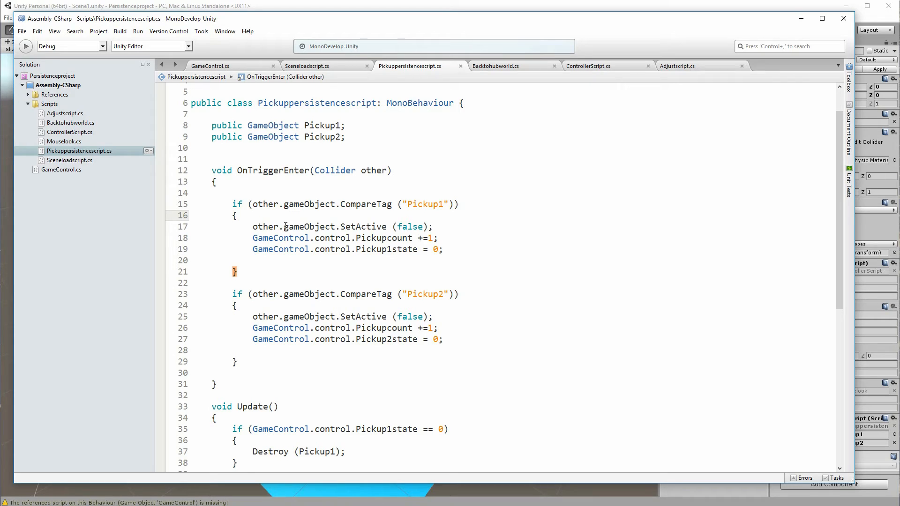
{"action": "mouse_move", "coordinate": [367, 226]}
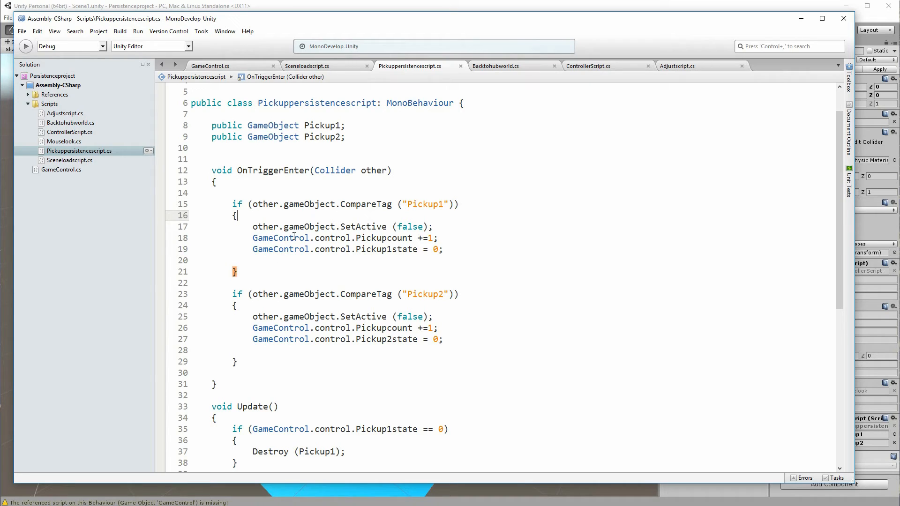
{"action": "mouse_move", "coordinate": [381, 237]}
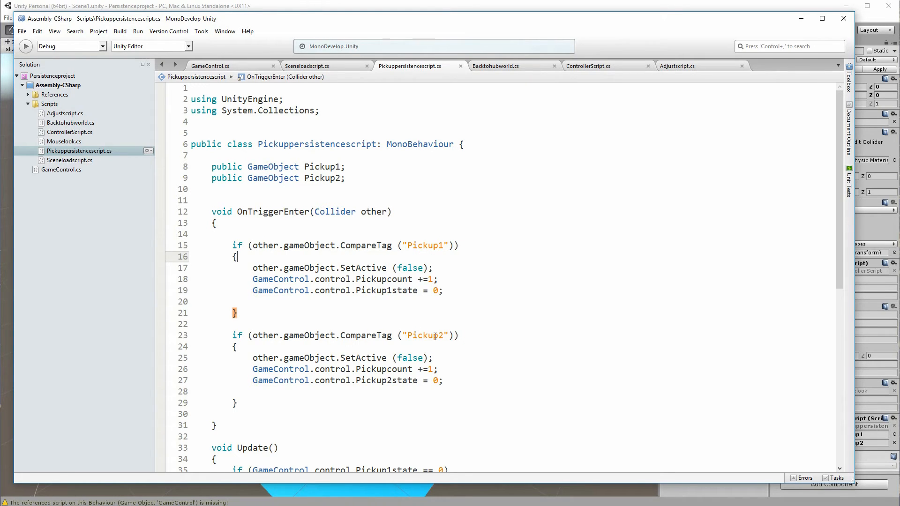
{"action": "double_click", "coordinate": [381, 279]}
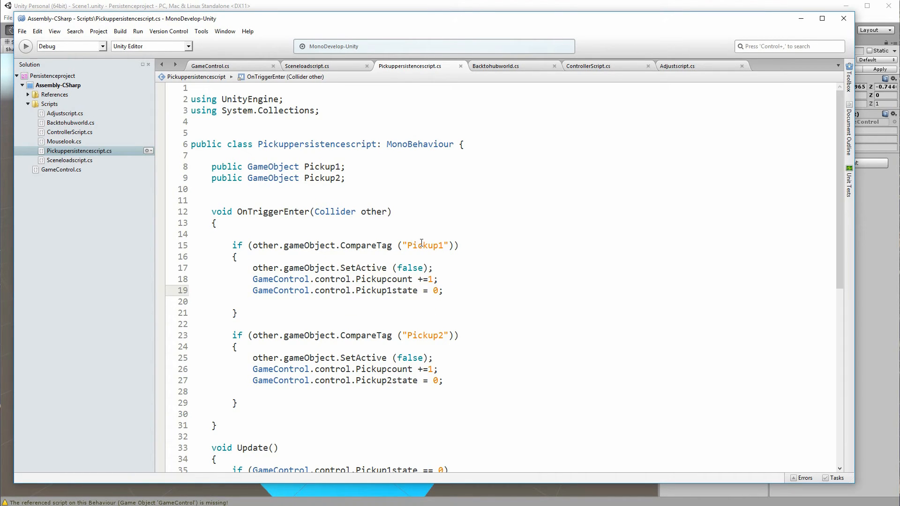
{"action": "mouse_move", "coordinate": [377, 290]}
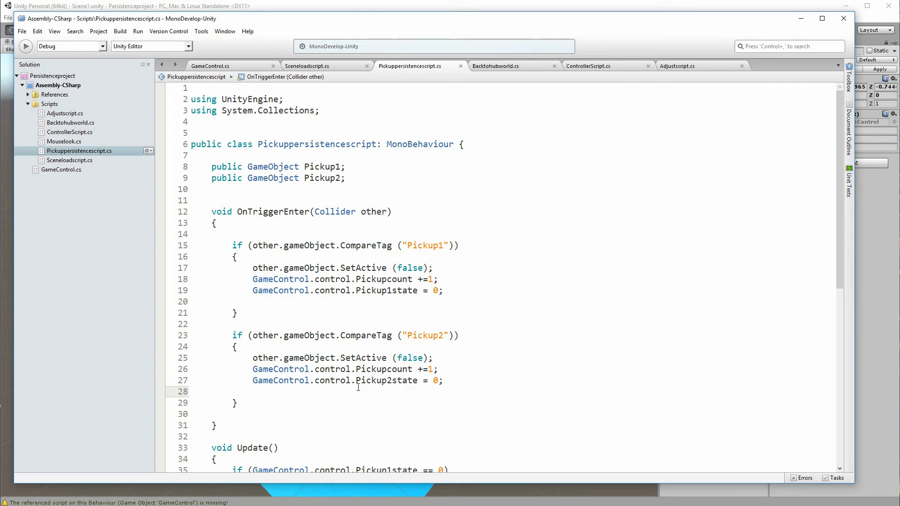
- Scroll through the Pickup2 block of the pickup persistence script before returning to Unity
{"action": "left_click", "coordinate": [253, 392]}
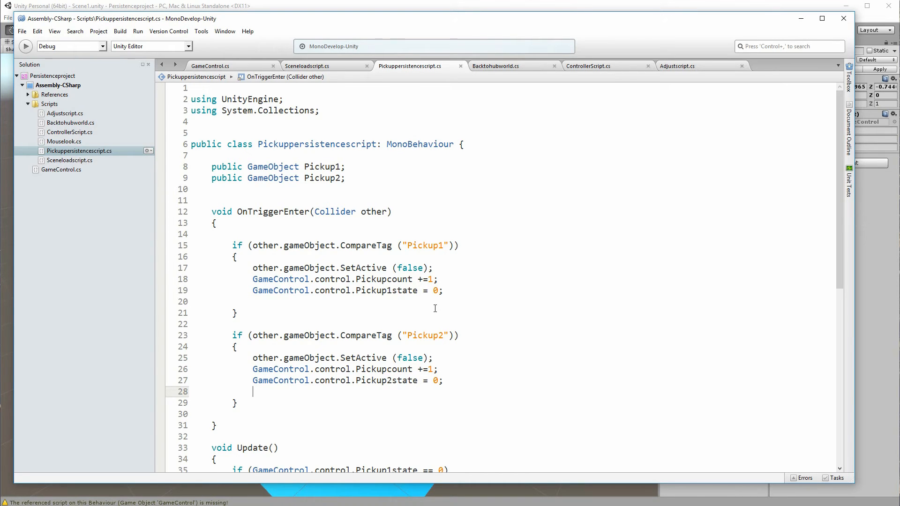
{"action": "scroll", "scroll_direction": "down", "scroll_amount": 3}
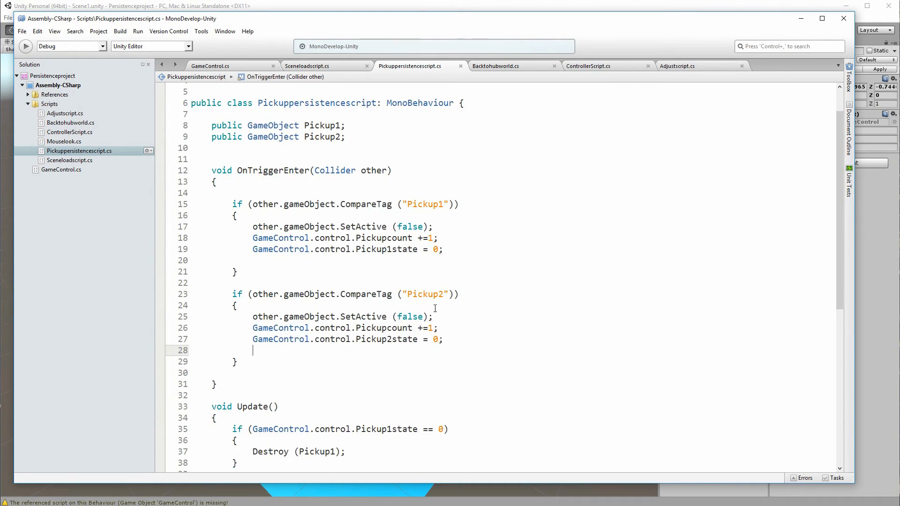
{"action": "scroll", "scroll_direction": "down", "scroll_amount": 3}
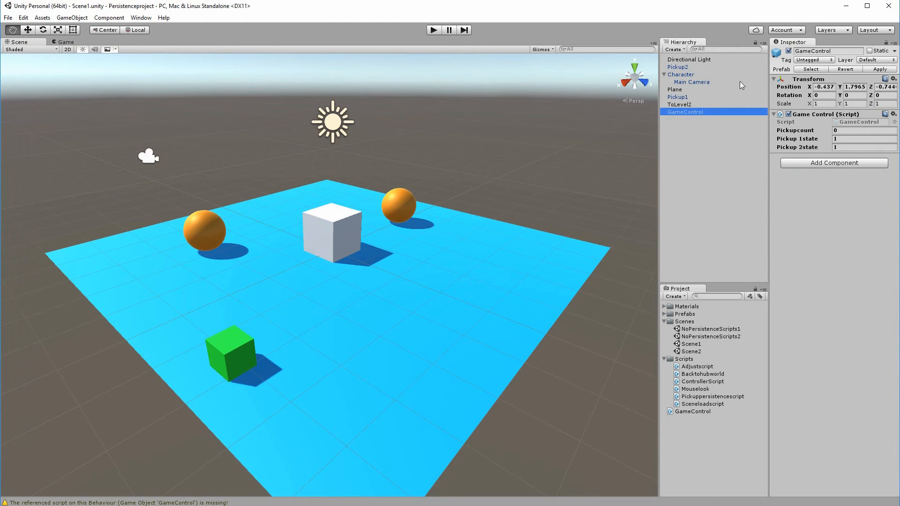
- Select Character to check its Pickup1 and Pickup2 references
{"action": "left_click", "coordinate": [681, 75]}
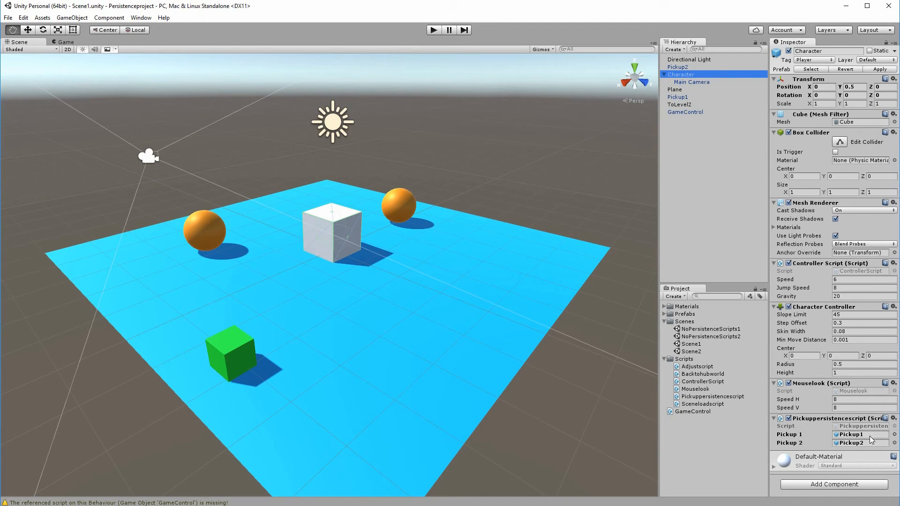
{"action": "mouse_move", "coordinate": [789, 227]}
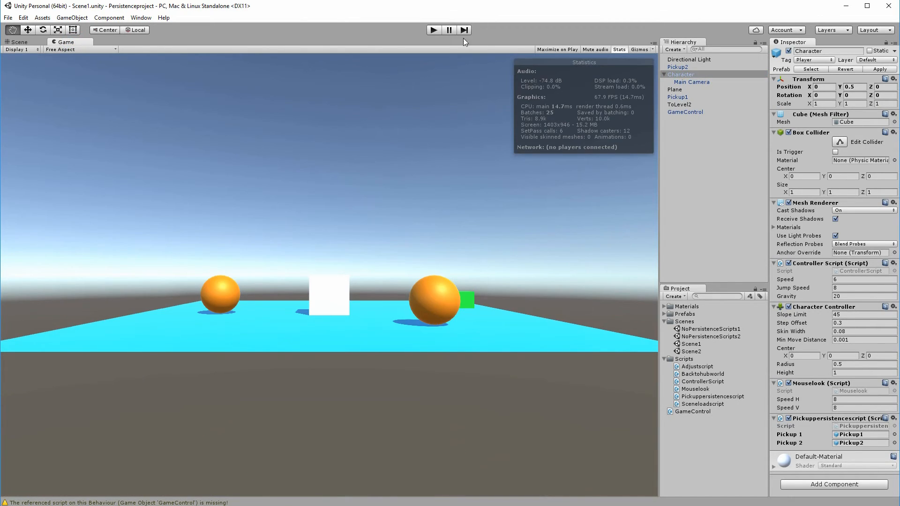
- Play Scene1, collect both orange pickups so Pickupcount reaches 2 and both states 0, then stop
{"action": "left_click", "coordinate": [434, 30]}
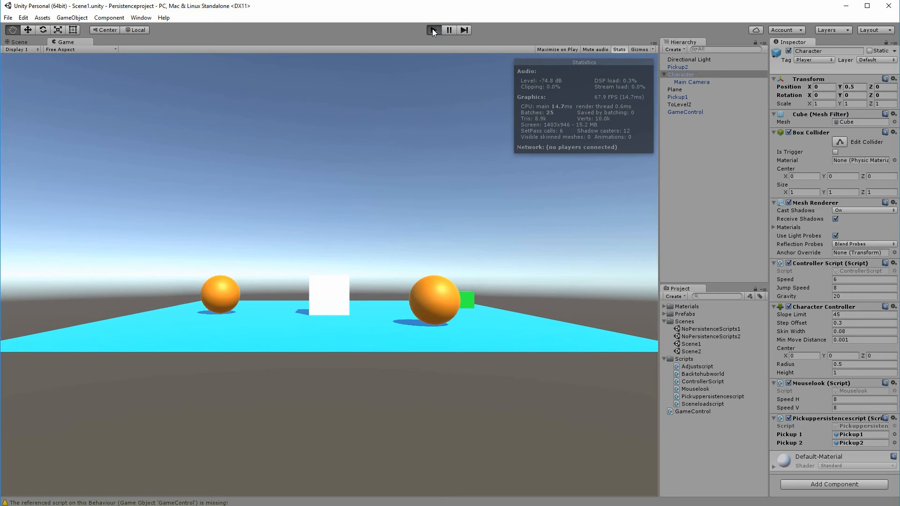
{"action": "left_click", "coordinate": [434, 30]}
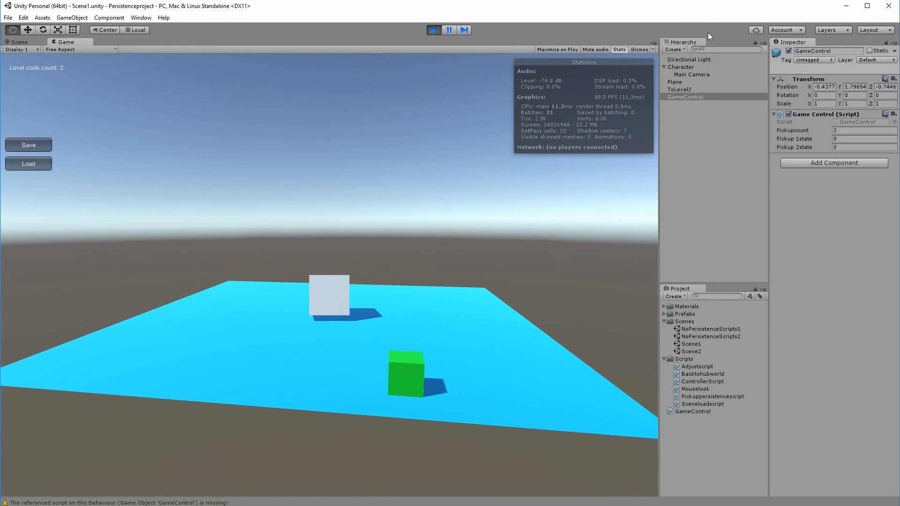
{"action": "left_click", "coordinate": [433, 29]}
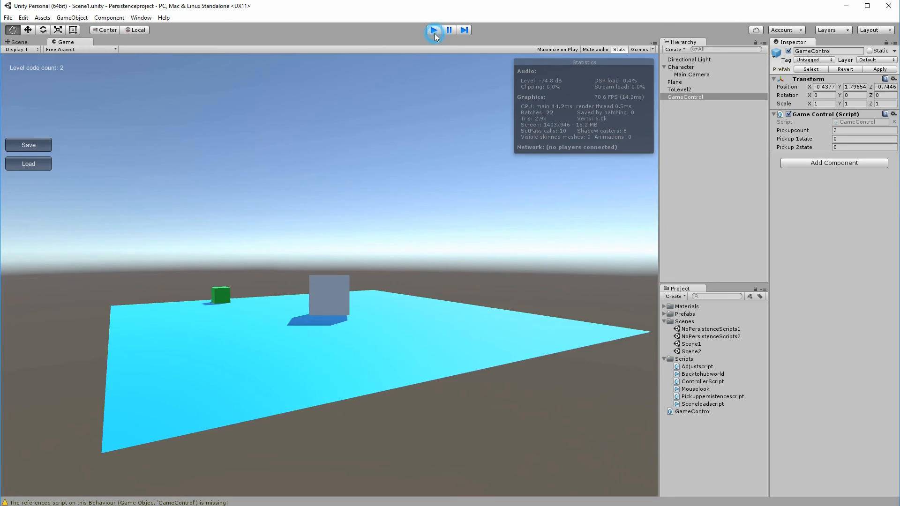
- Return to Pickuppersistencescript.cs in MonoDevelop and place the cursor below the pickup declarations
{"action": "left_click", "coordinate": [434, 30]}
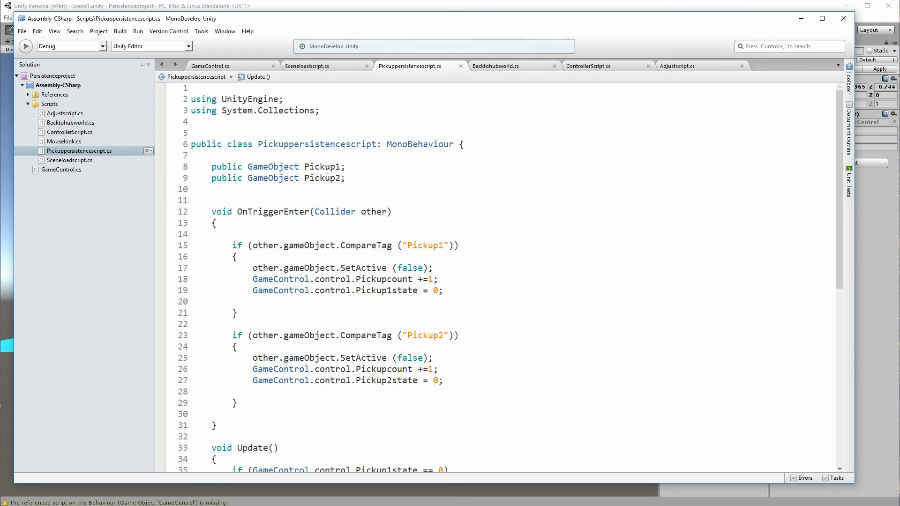
{"action": "left_click", "coordinate": [359, 189]}
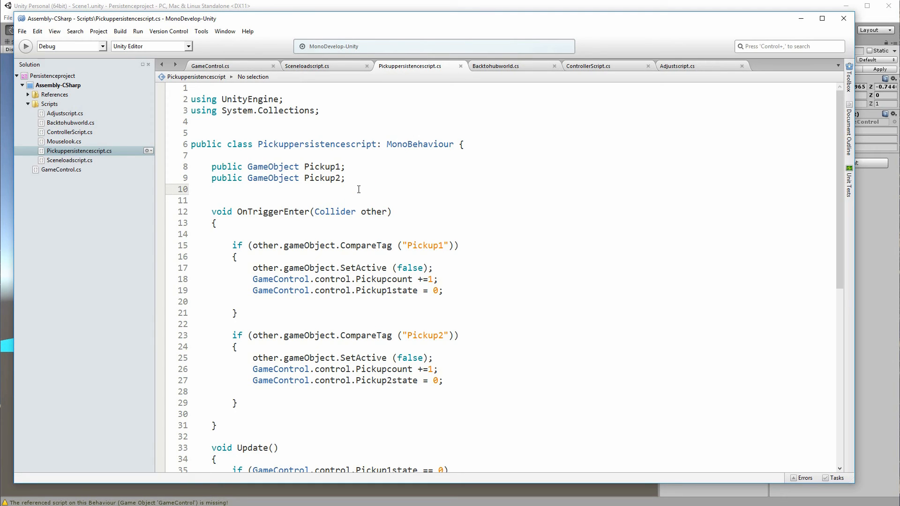
{"action": "left_click", "coordinate": [213, 189]}
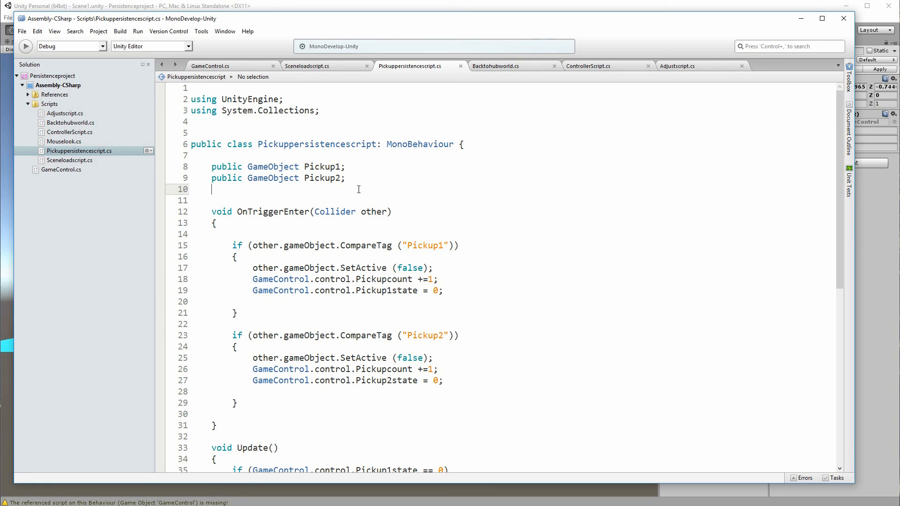
{"action": "mouse_move", "coordinate": [354, 178]}
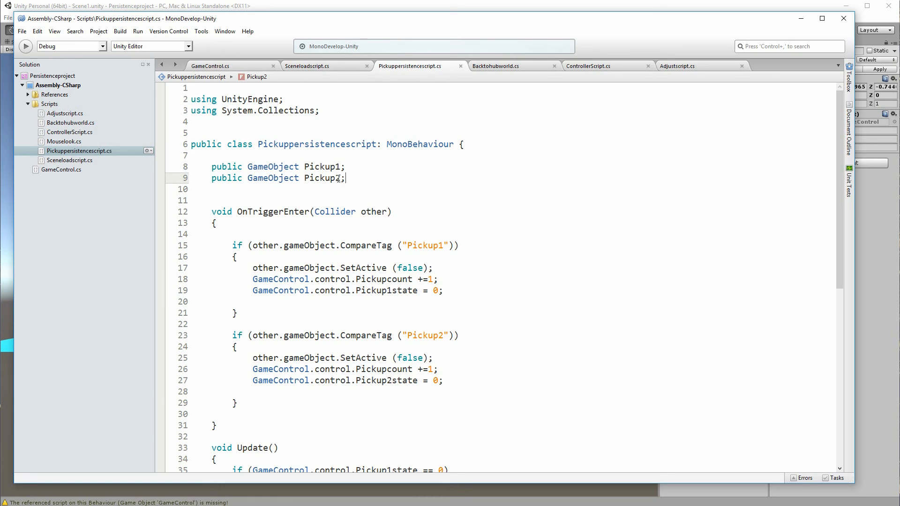
{"action": "mouse_move", "coordinate": [338, 178]}
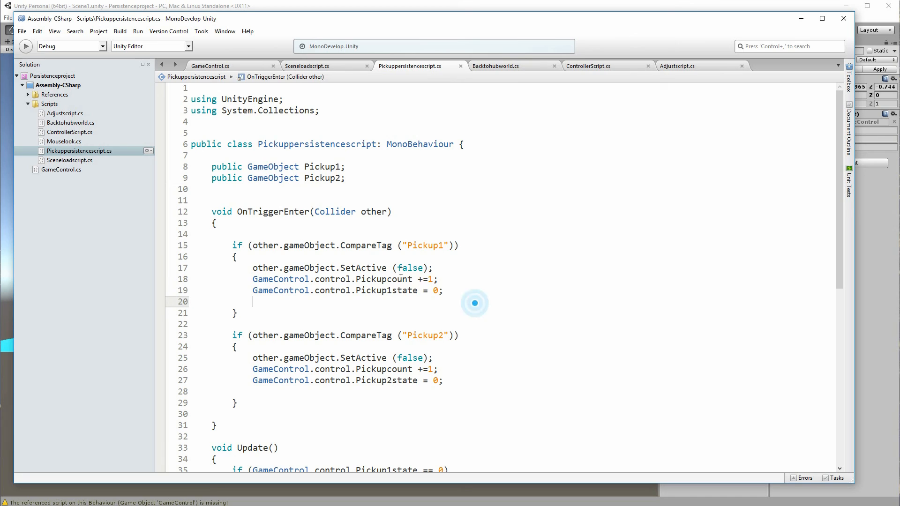
- Scroll through the script and switch back to Unity, where Scene1 still runs with Pickupcount 2
{"action": "scroll", "scroll_direction": "down", "scroll_amount": 3}
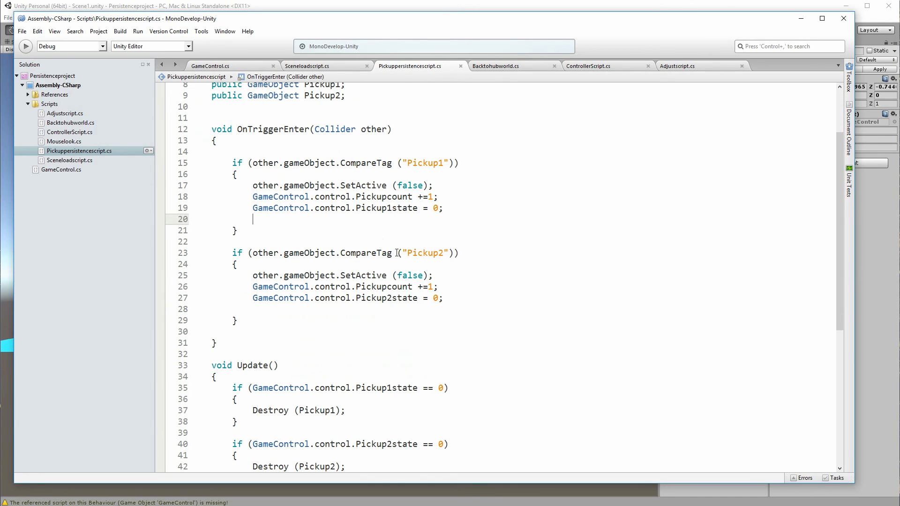
{"action": "scroll", "scroll_direction": "down", "scroll_amount": 3}
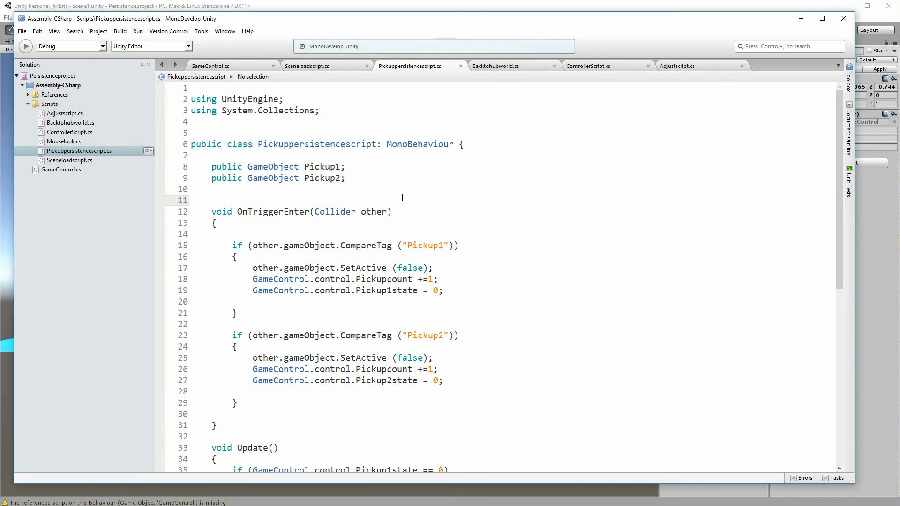
{"action": "left_click", "coordinate": [213, 200]}
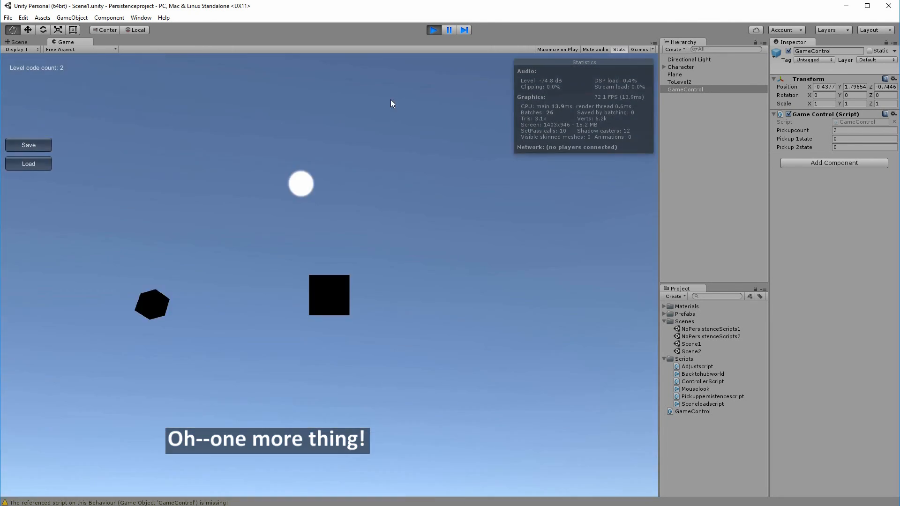
- Stop and restart Scene1 twice so Pickupcount resets to 0 and both pickup states return to 1
{"action": "left_click", "coordinate": [433, 30]}
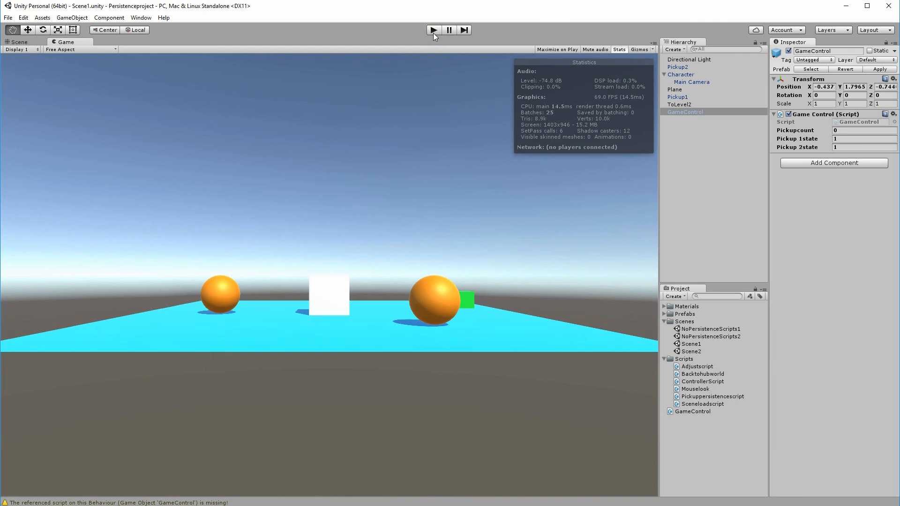
{"action": "left_click", "coordinate": [433, 30]}
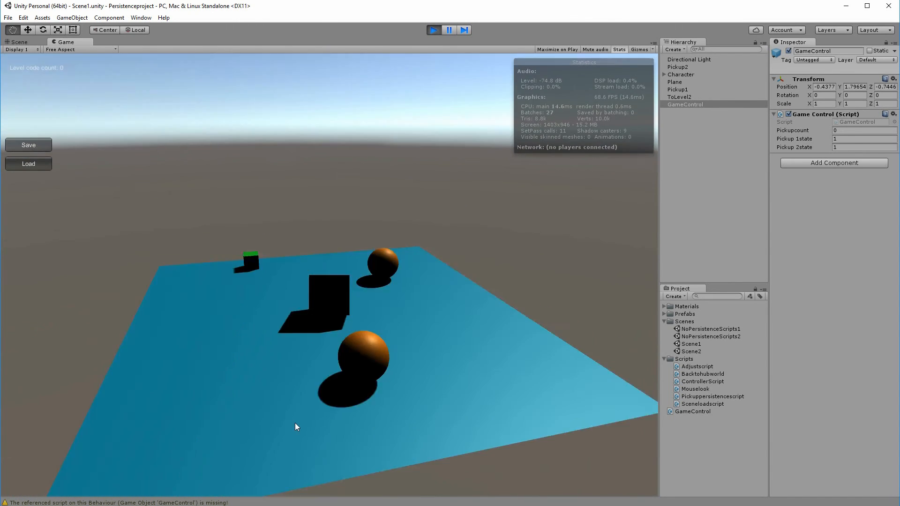
{"action": "left_click", "coordinate": [434, 30]}
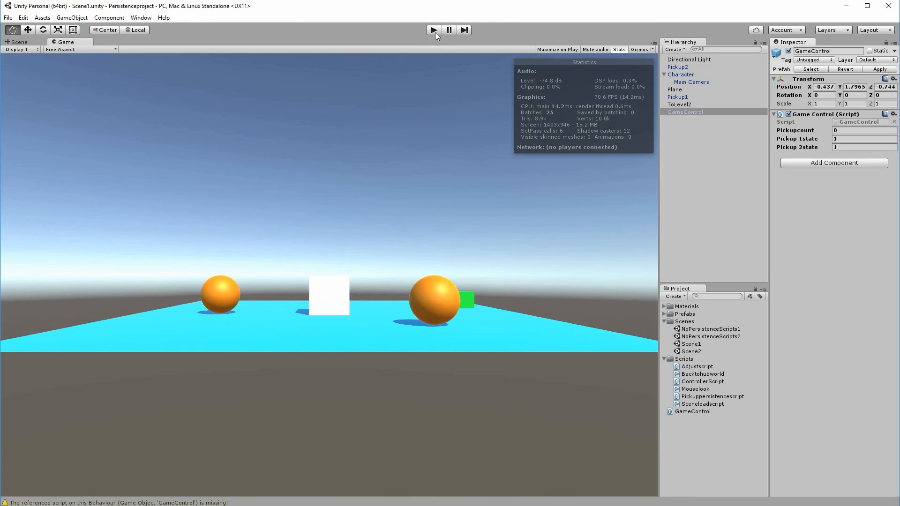
{"action": "left_click", "coordinate": [433, 30]}
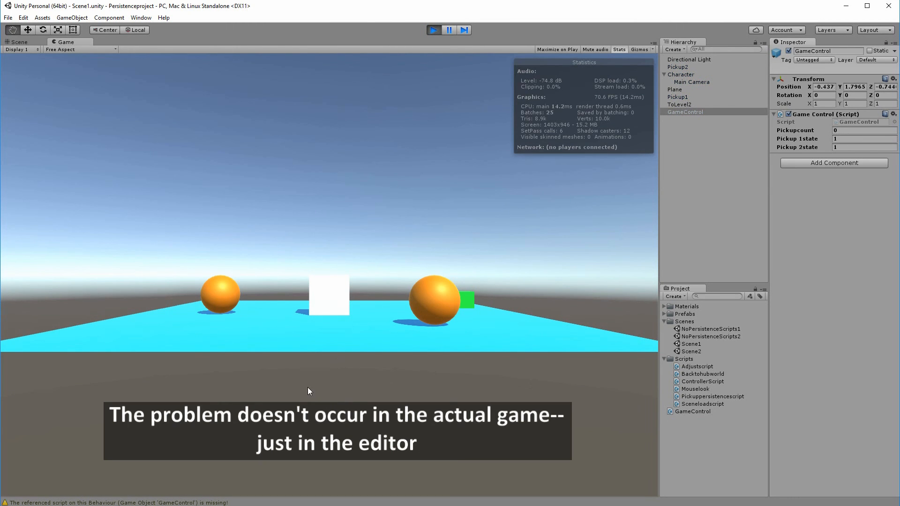